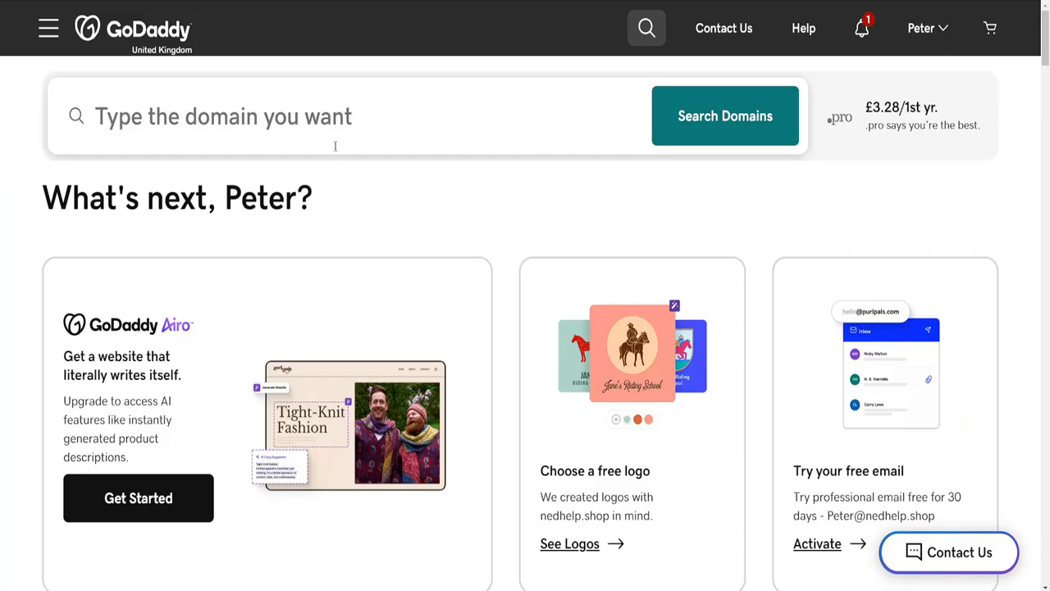
{"action": "mouse_move", "coordinate": [542, 223]}
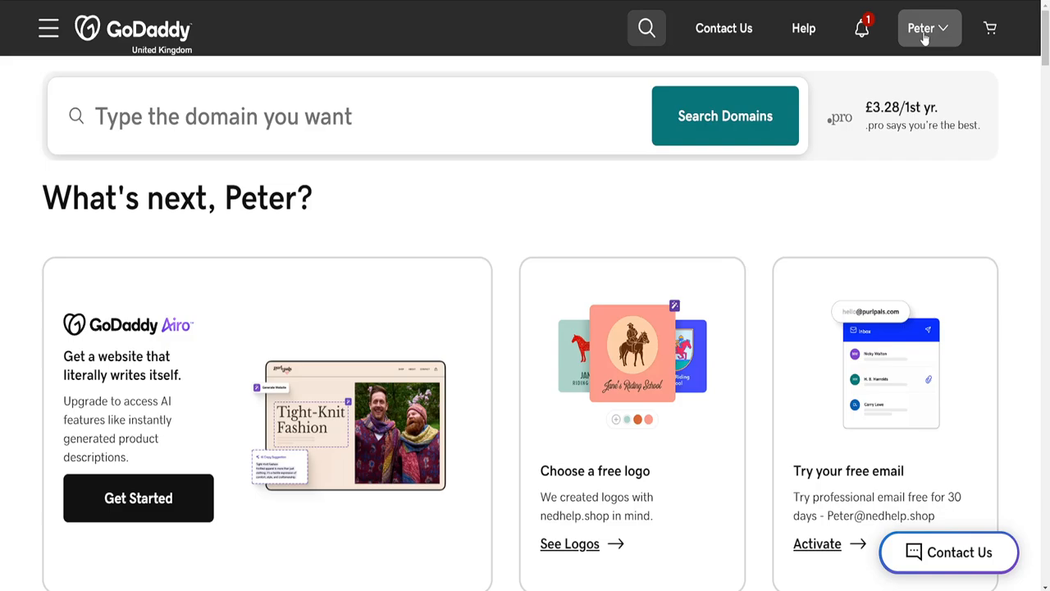
Open My Products from the account menu to list all owned products and services
{"action": "left_click", "coordinate": [926, 28]}
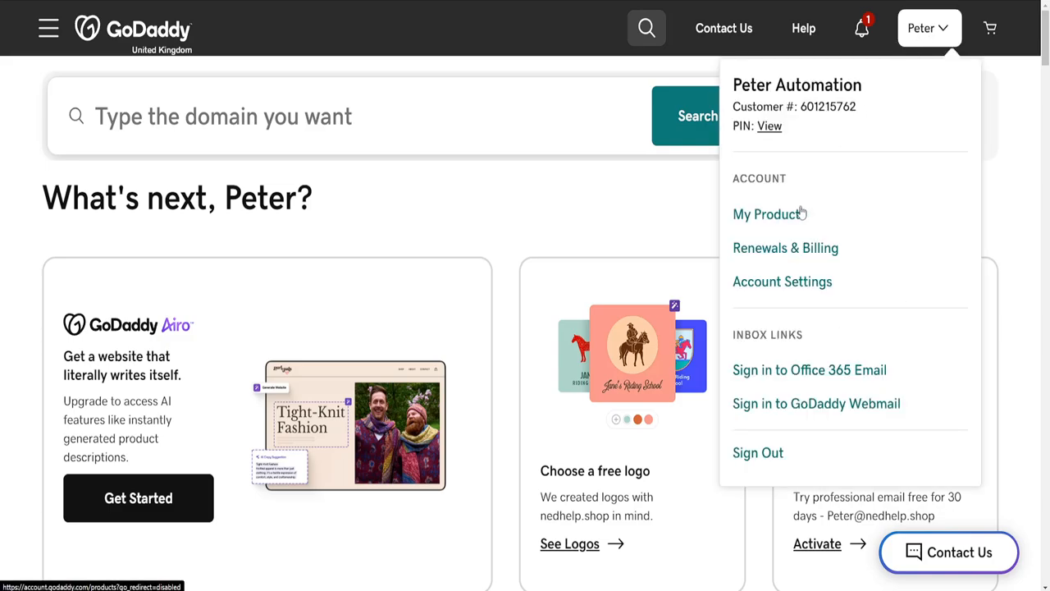
{"action": "left_click", "coordinate": [768, 214]}
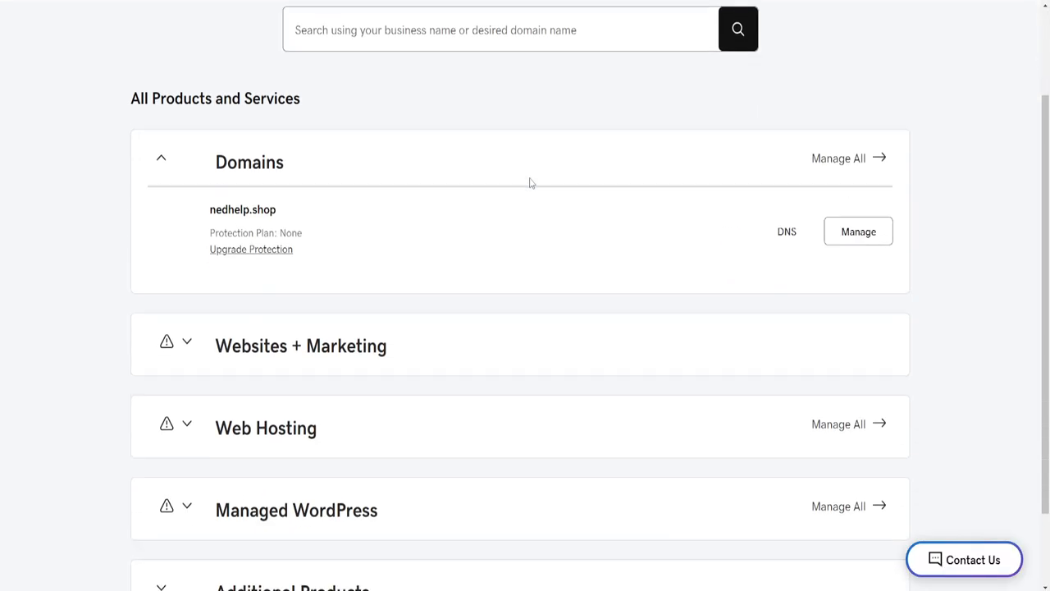
Scroll down to the Websites + Marketing entries for nedhelp.shop and nedhelp8.godaddysites.com
{"action": "scroll", "scroll_direction": "down", "scroll_amount": 3}
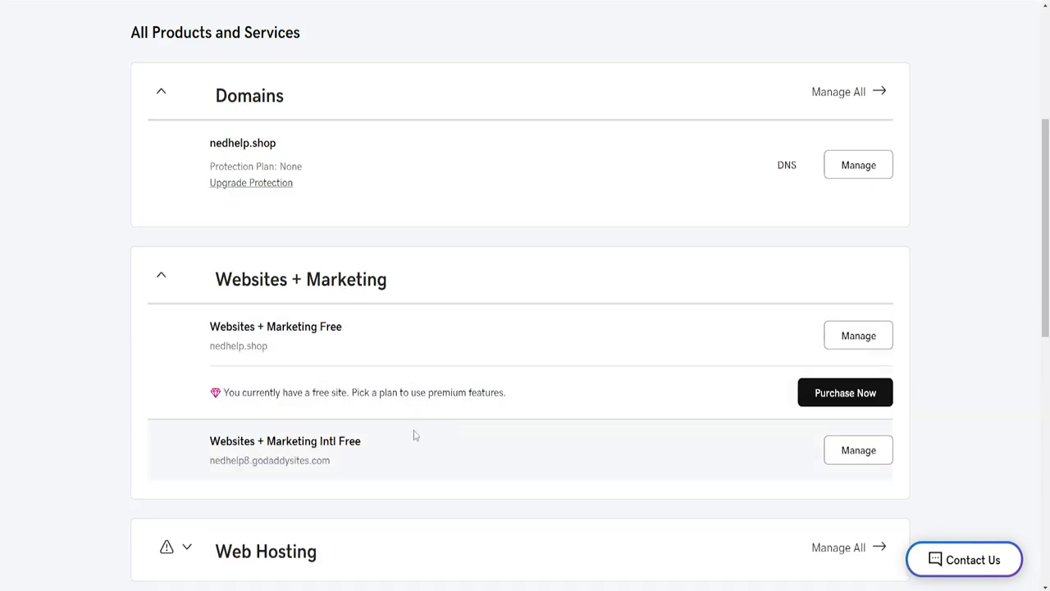
{"action": "mouse_move", "coordinate": [858, 449]}
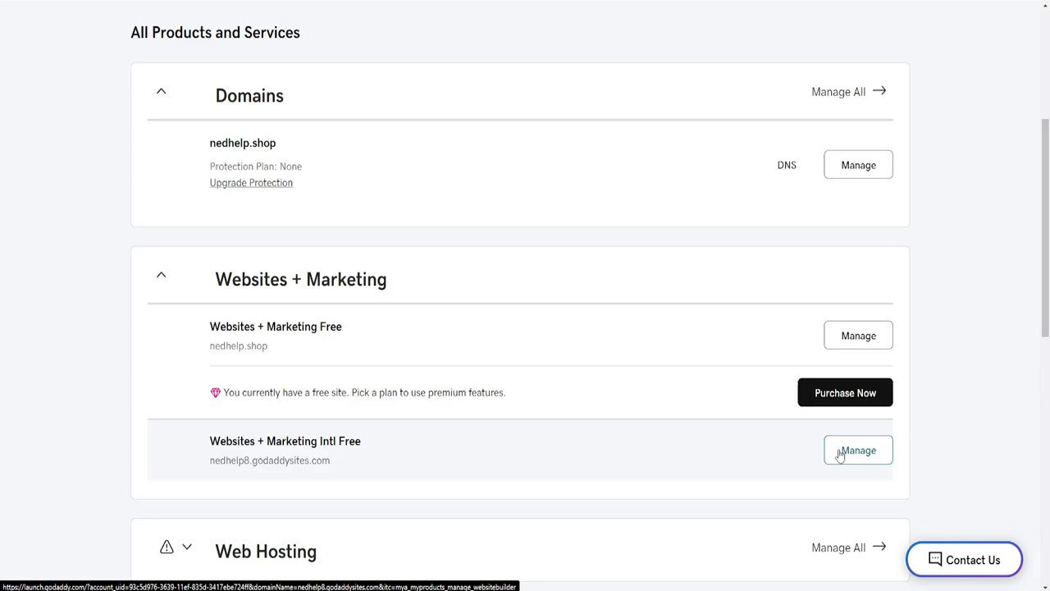
{"action": "mouse_move", "coordinate": [495, 302]}
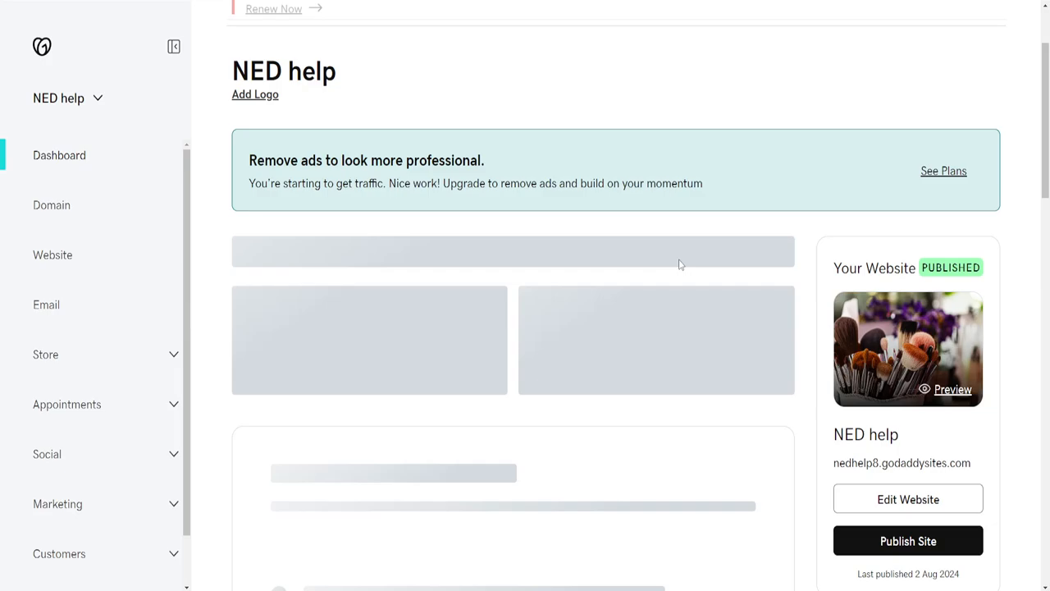
Choose Edit Website on the NED help dashboard to start editing the published site
{"action": "scroll", "scroll_direction": "down", "scroll_amount": 3}
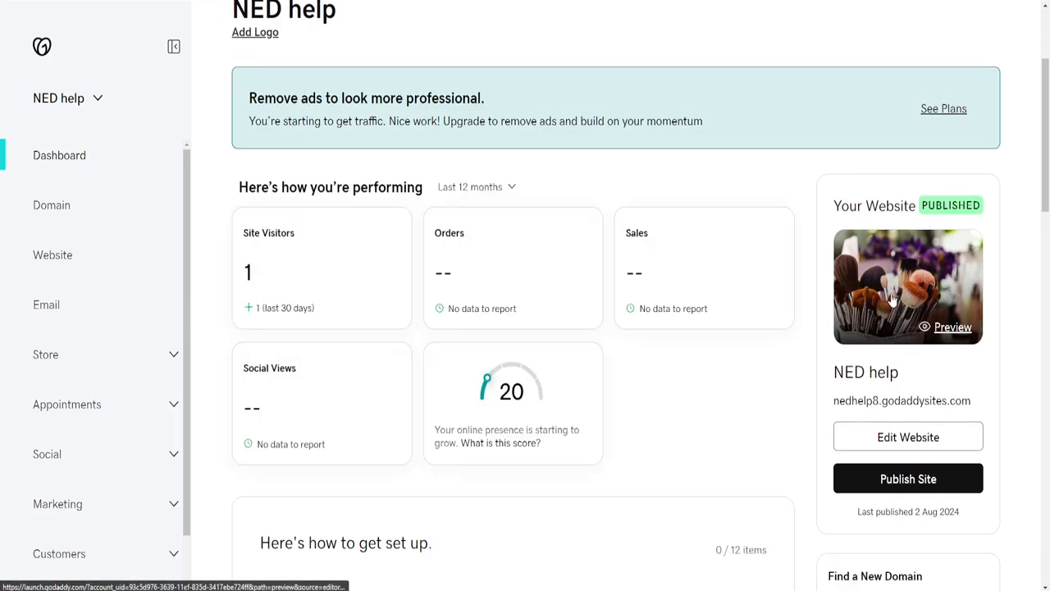
{"action": "scroll", "scroll_direction": "down", "scroll_amount": 3}
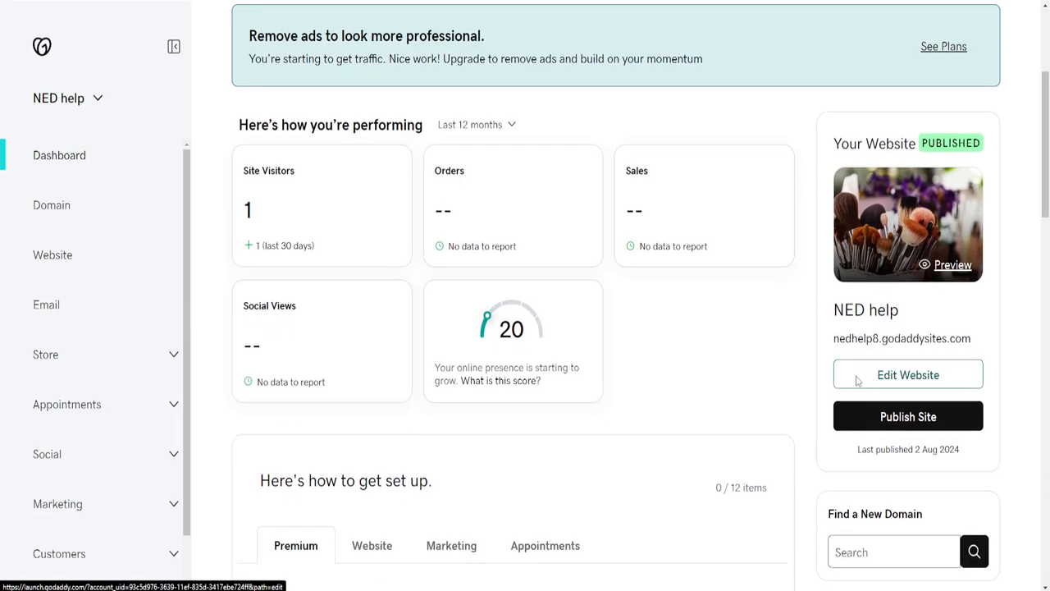
{"action": "left_click", "coordinate": [908, 374]}
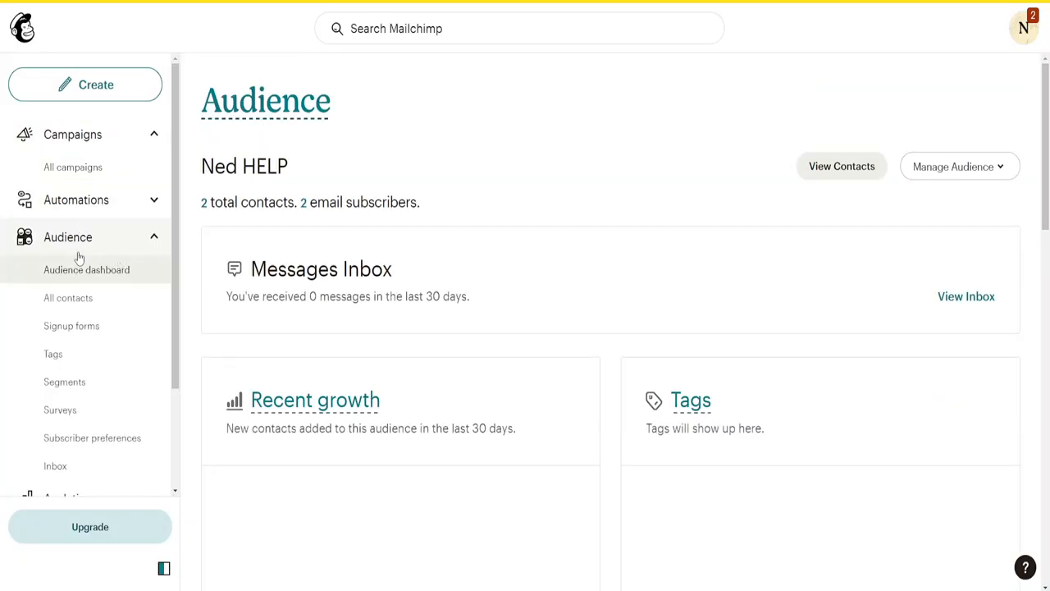
Create a new embedded signup form named 'test' for the Ned HELP audience in Mailchimp
{"action": "left_click", "coordinate": [73, 325]}
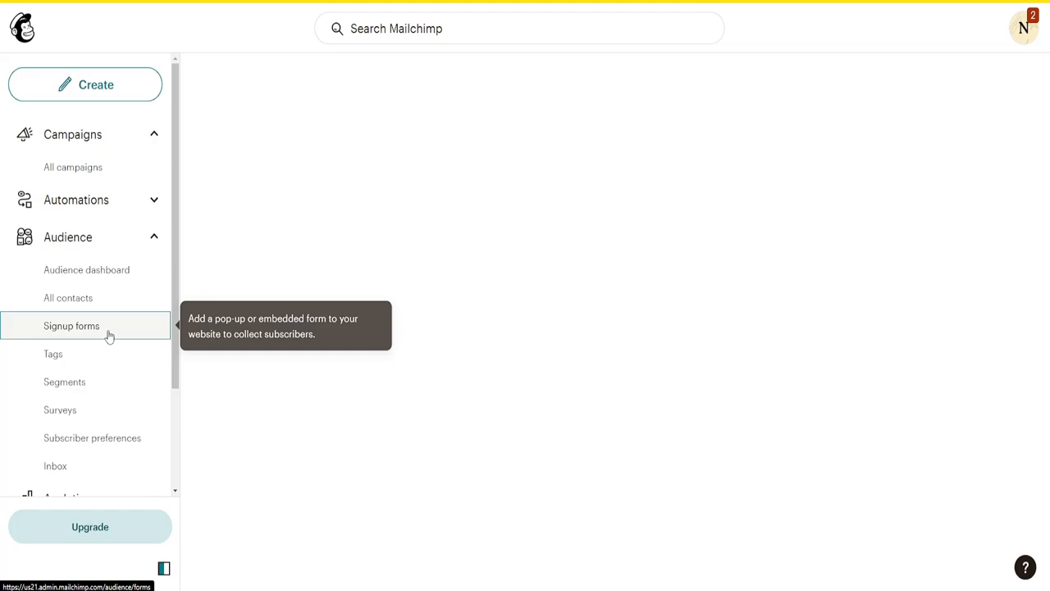
{"action": "left_click", "coordinate": [74, 325]}
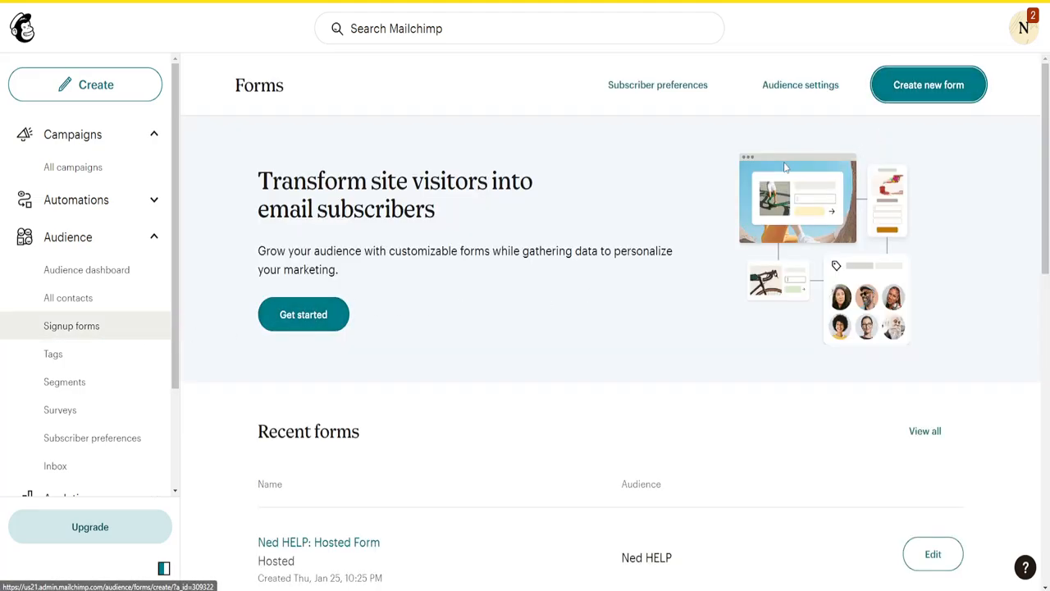
{"action": "left_click", "coordinate": [929, 86]}
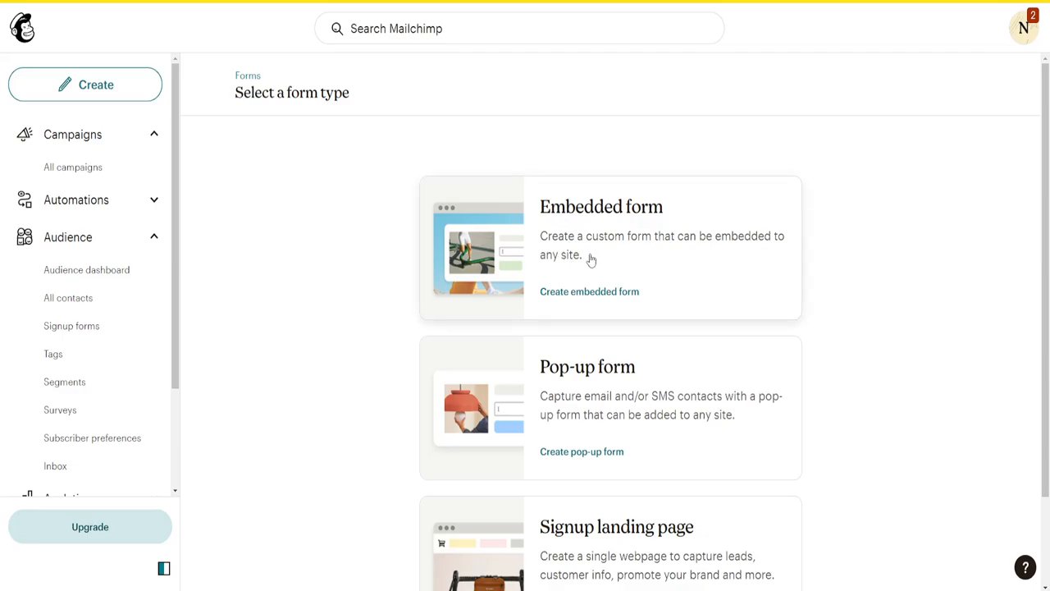
{"action": "left_click", "coordinate": [589, 292]}
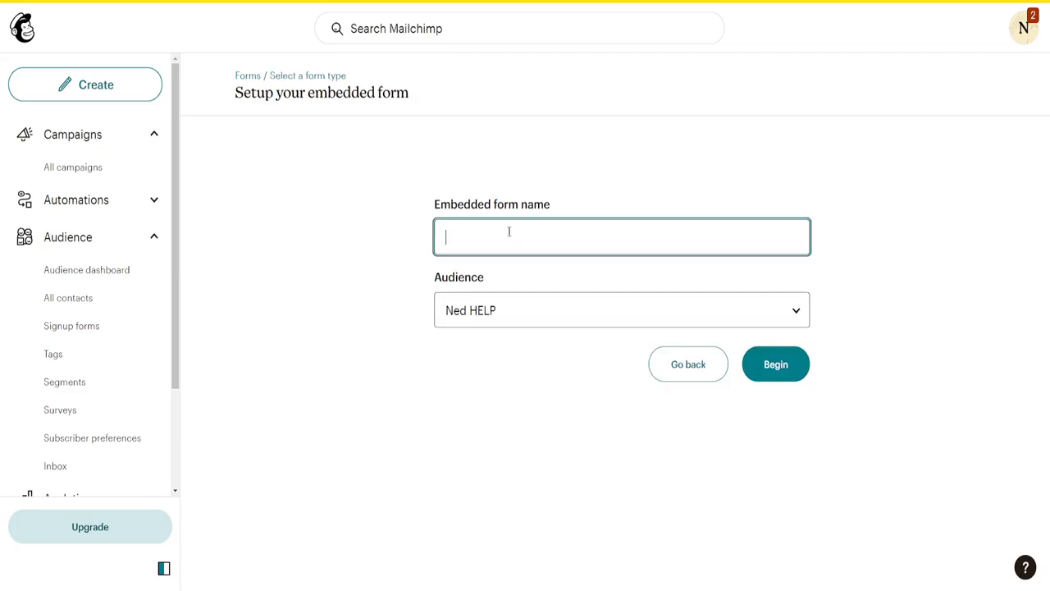
{"action": "type", "text": "test"}
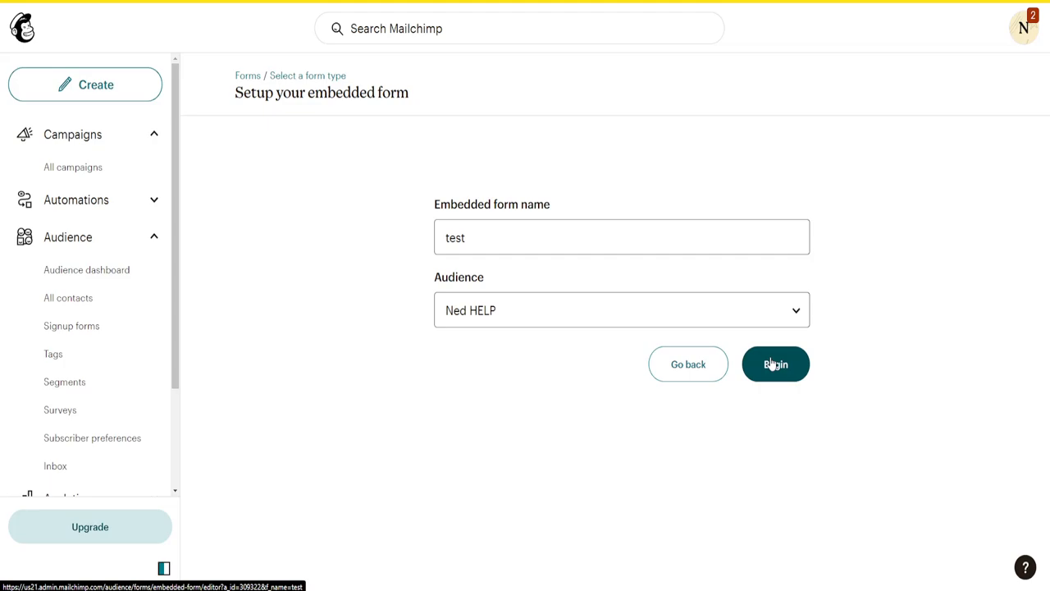
{"action": "left_click", "coordinate": [774, 365]}
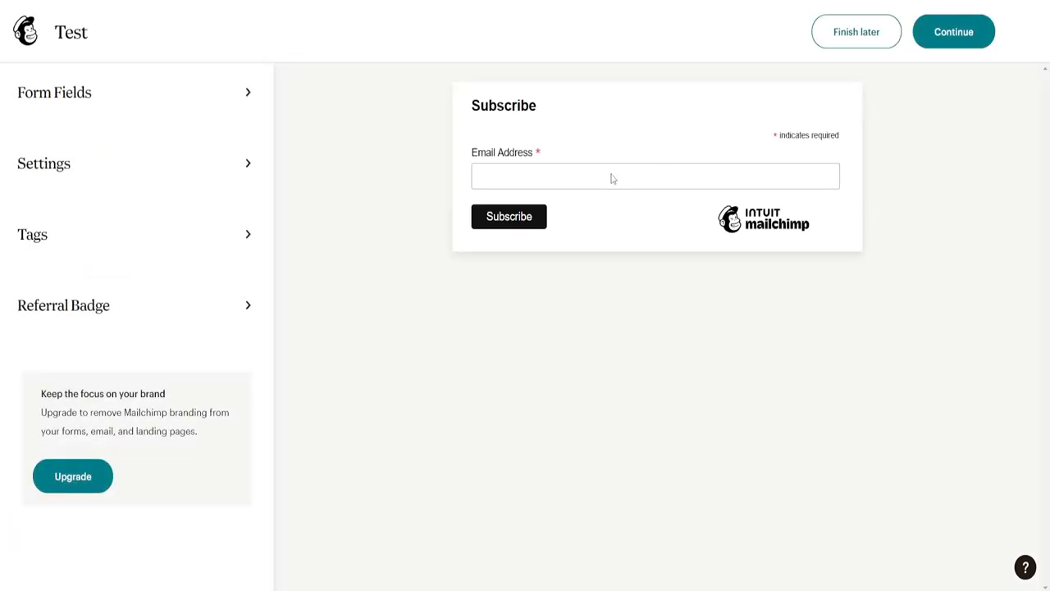
{"action": "mouse_move", "coordinate": [128, 120]}
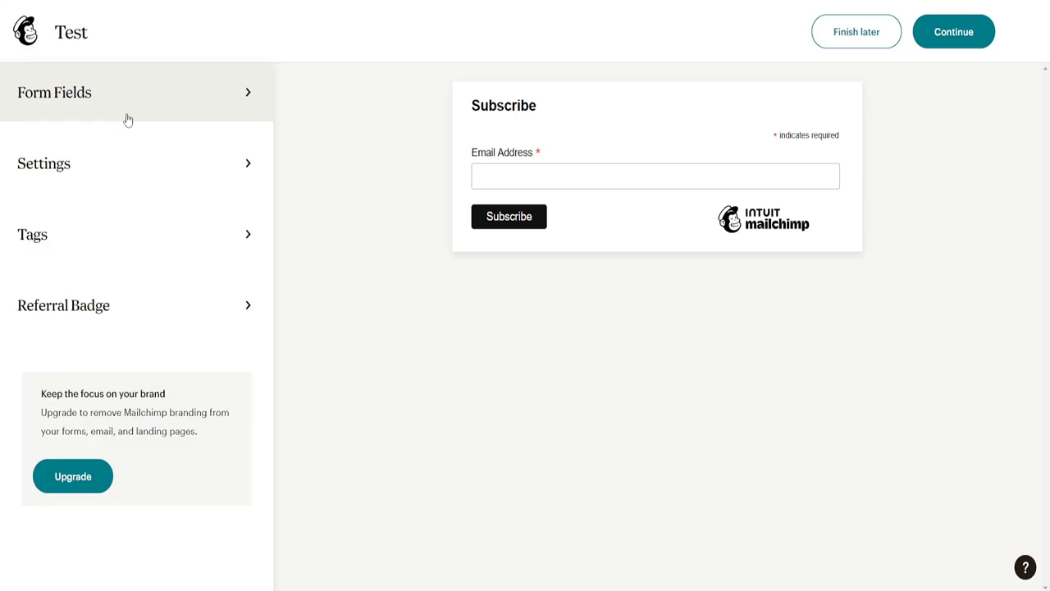
Review the form field settings, then continue to the ready-to-embed form code page
{"action": "left_click", "coordinate": [42, 162]}
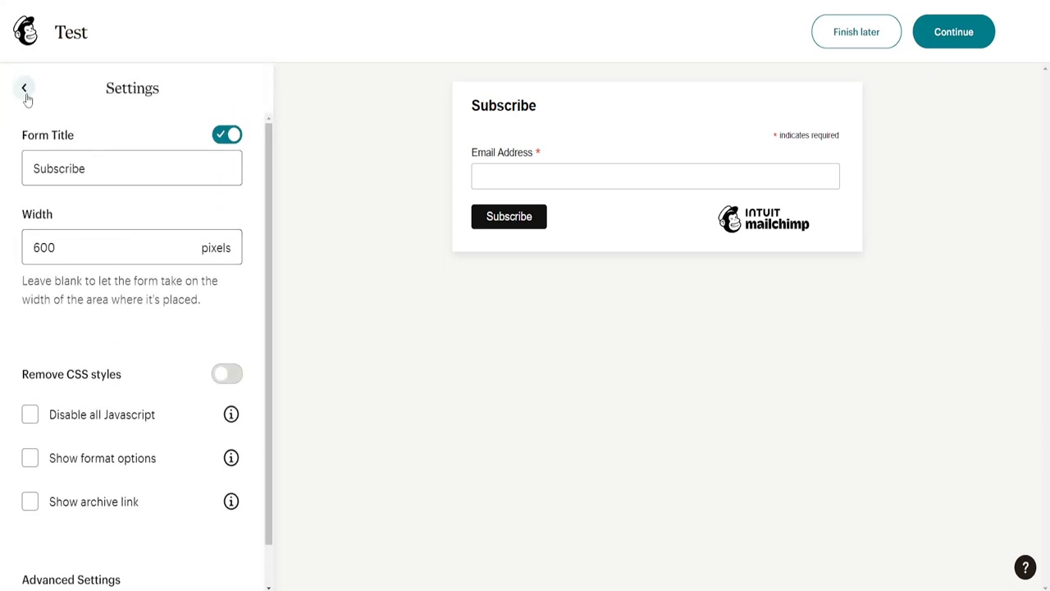
{"action": "left_click", "coordinate": [26, 85]}
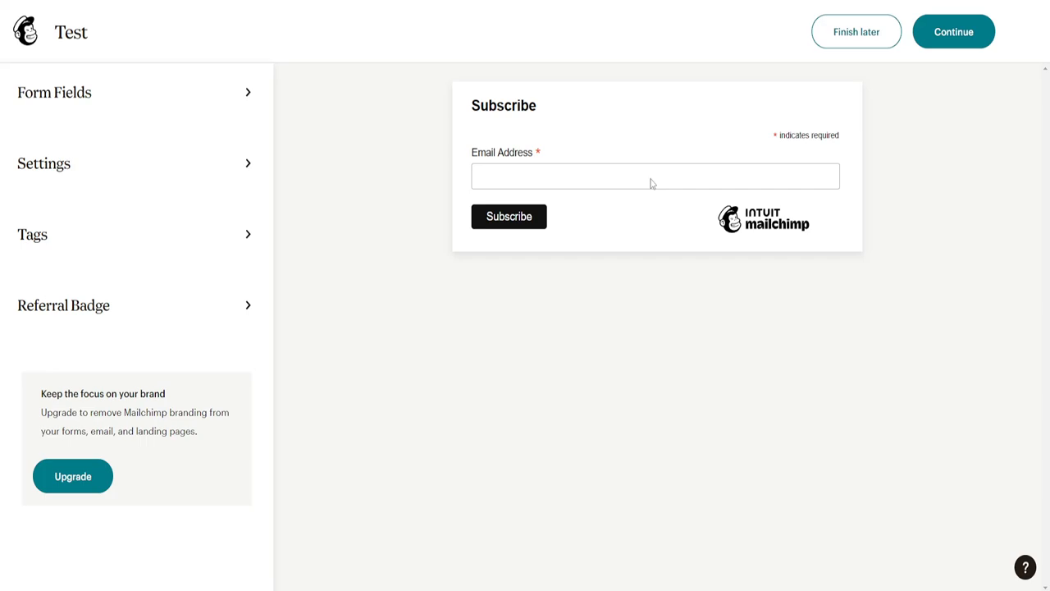
{"action": "left_click", "coordinate": [952, 31]}
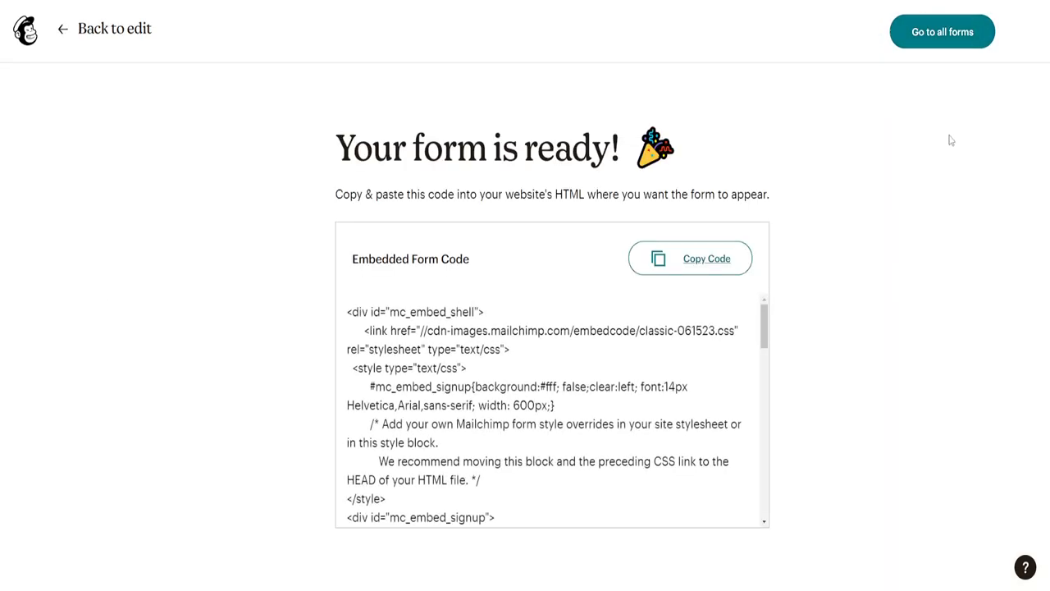
{"action": "mouse_move", "coordinate": [502, 276]}
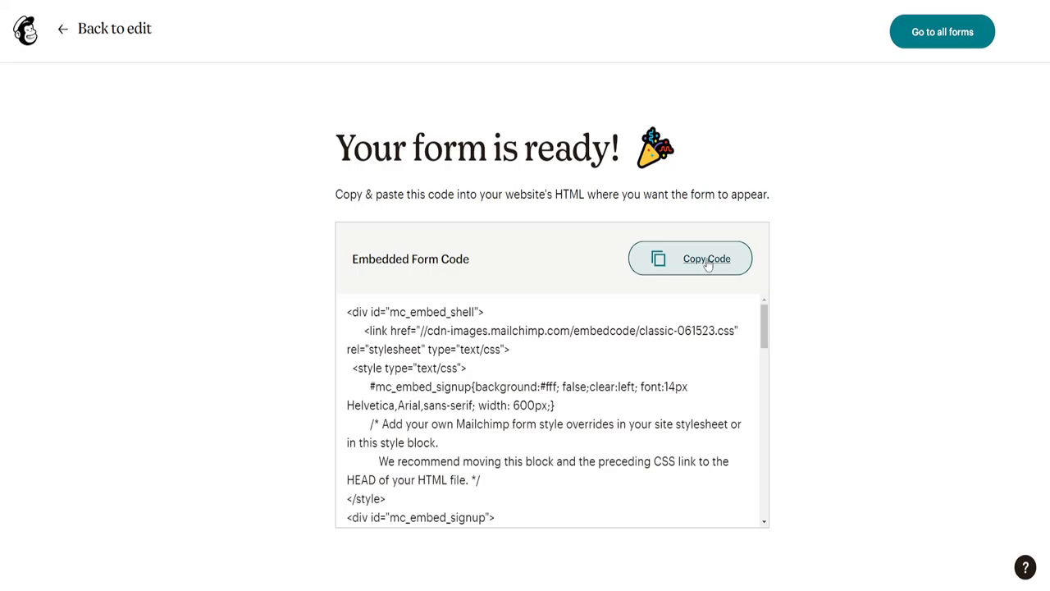
Copy the Subscribe form's embedded code from Mailchimp
{"action": "left_click", "coordinate": [706, 259]}
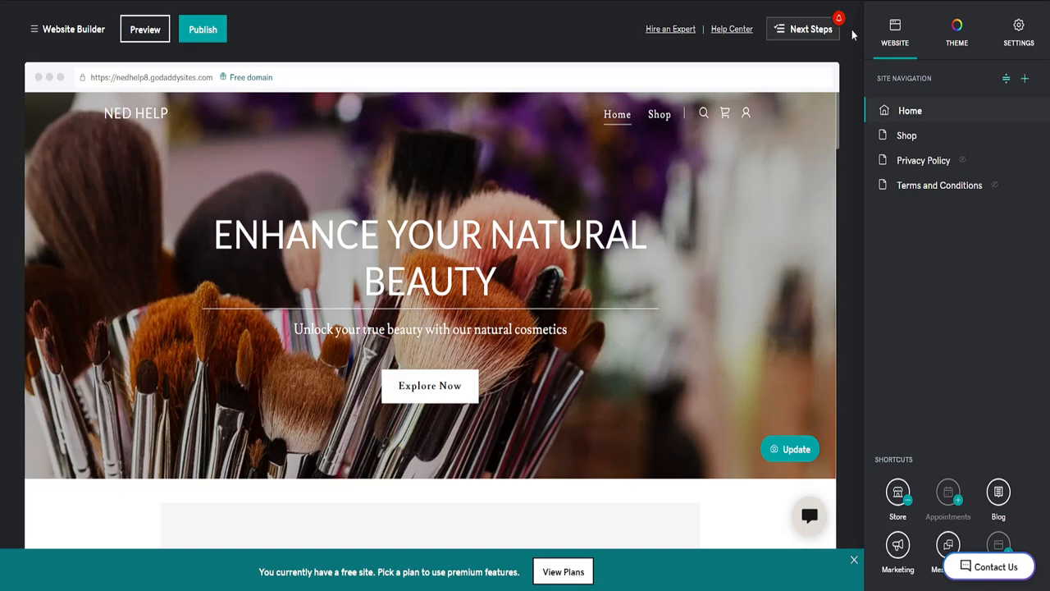
{"action": "mouse_move", "coordinate": [909, 110]}
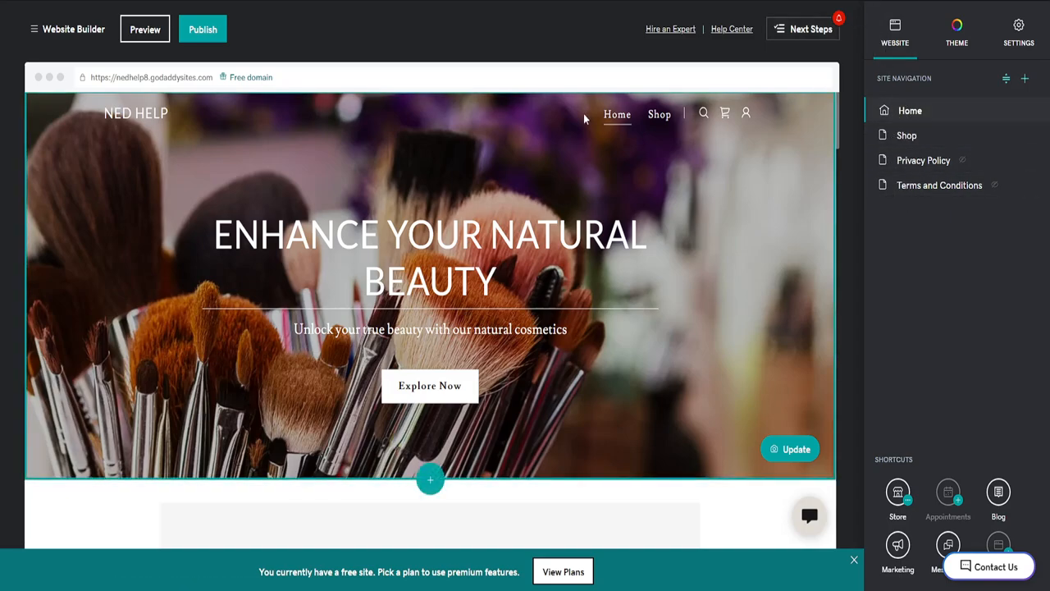
Select the section under the hero banner and bring up the Add Section catalogue
{"action": "scroll", "scroll_direction": "down", "scroll_amount": 3}
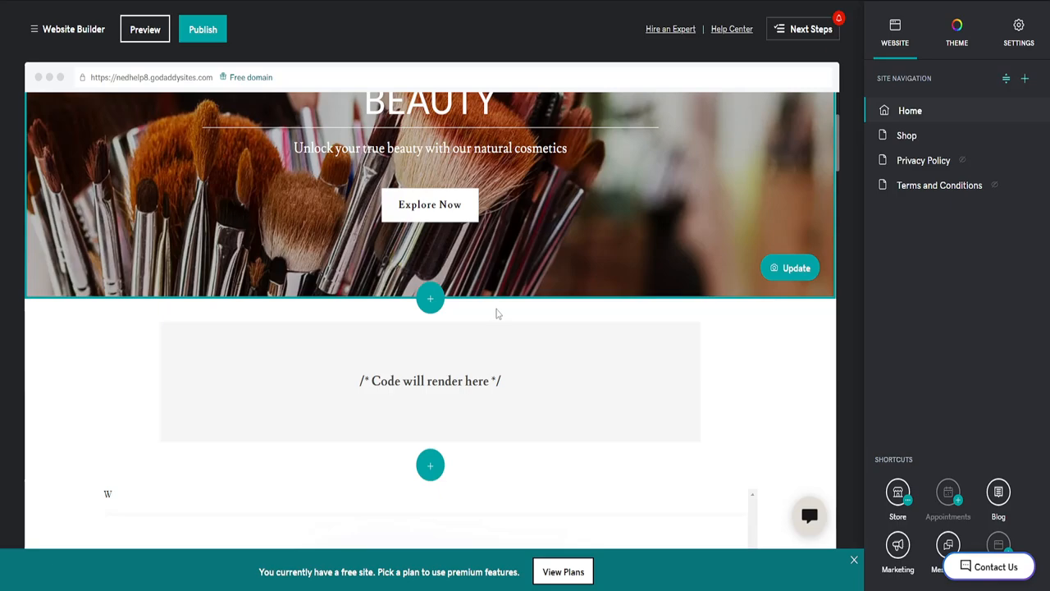
{"action": "left_click", "coordinate": [430, 380]}
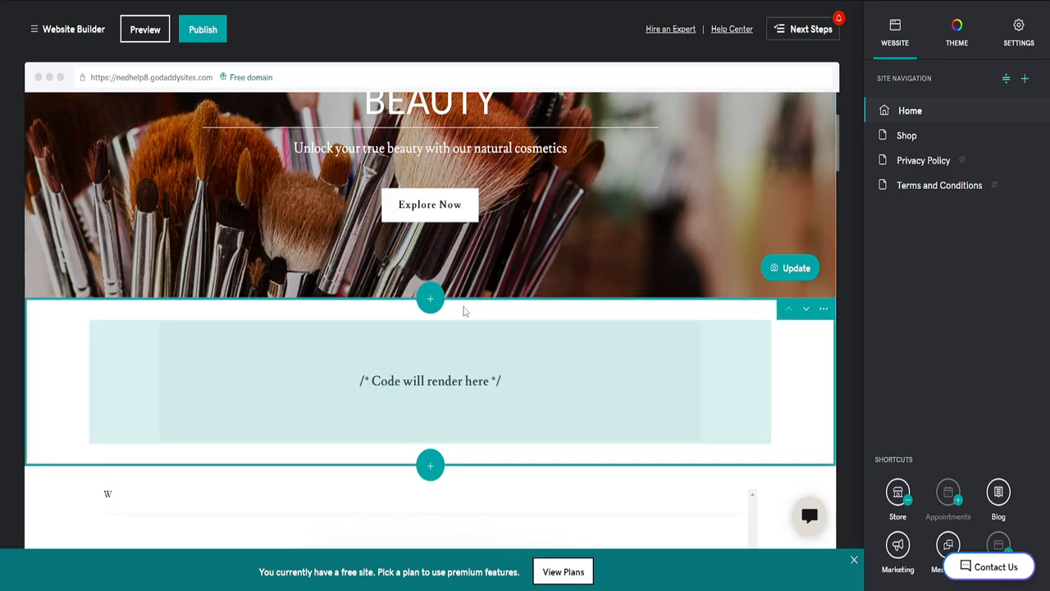
{"action": "mouse_move", "coordinate": [430, 299]}
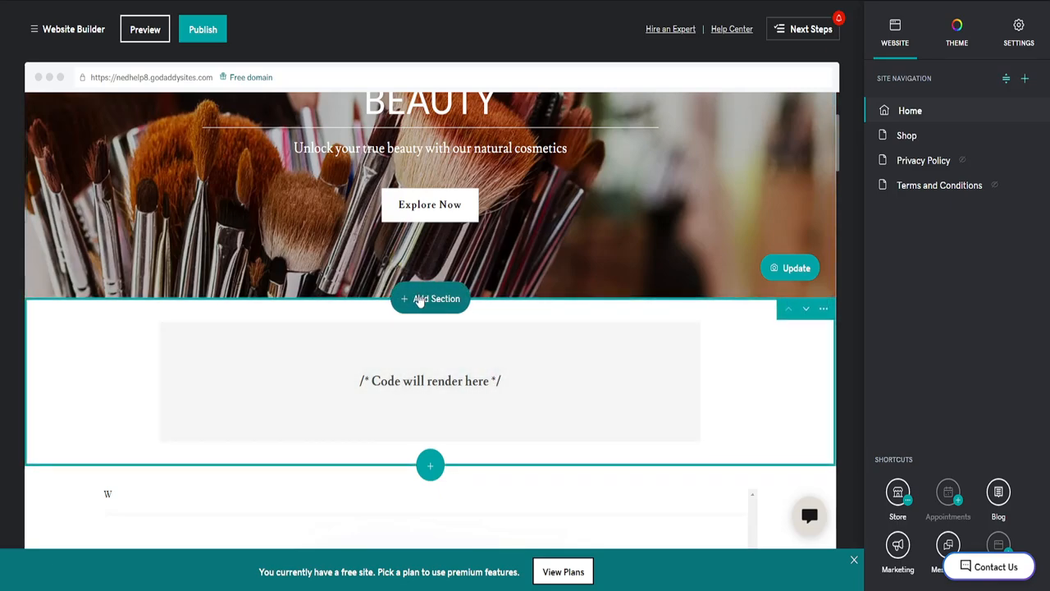
{"action": "left_click", "coordinate": [430, 299]}
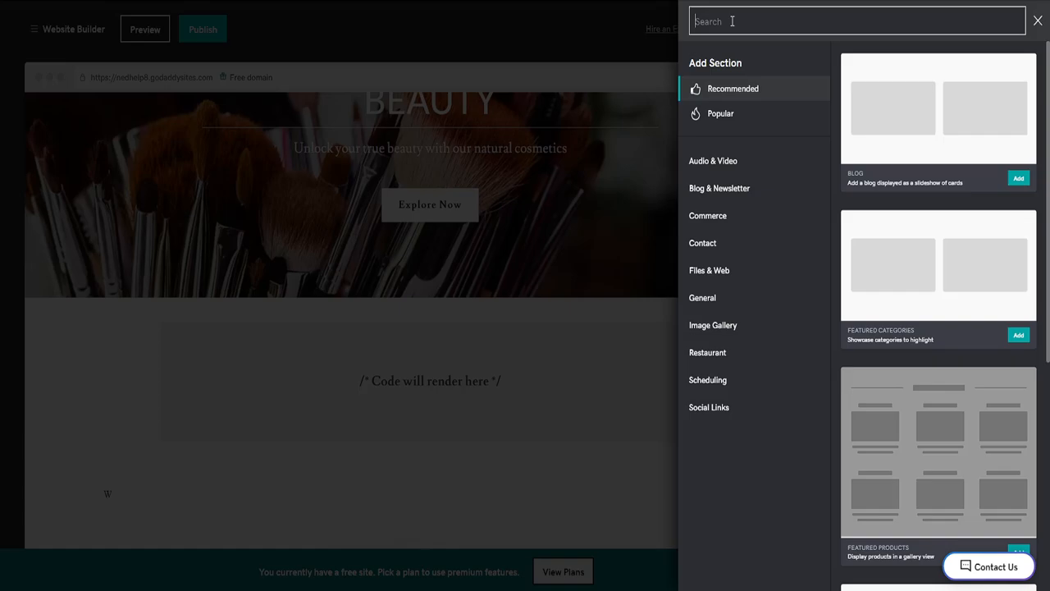
Search the catalogue for 'code' and add an HTML custom-code section below the hero
{"action": "type", "text": "code"}
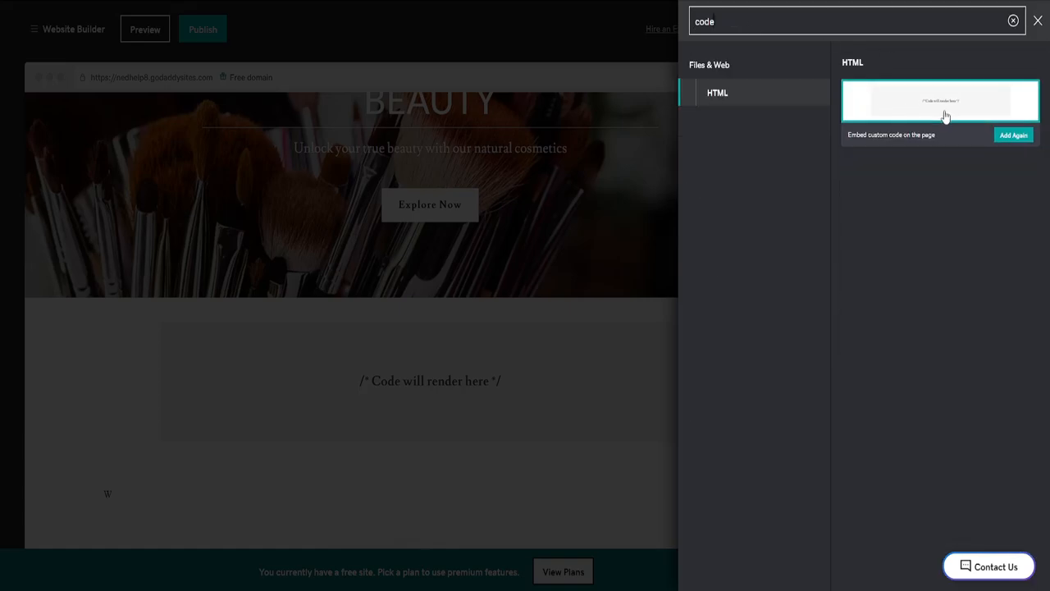
{"action": "left_click", "coordinate": [1014, 135]}
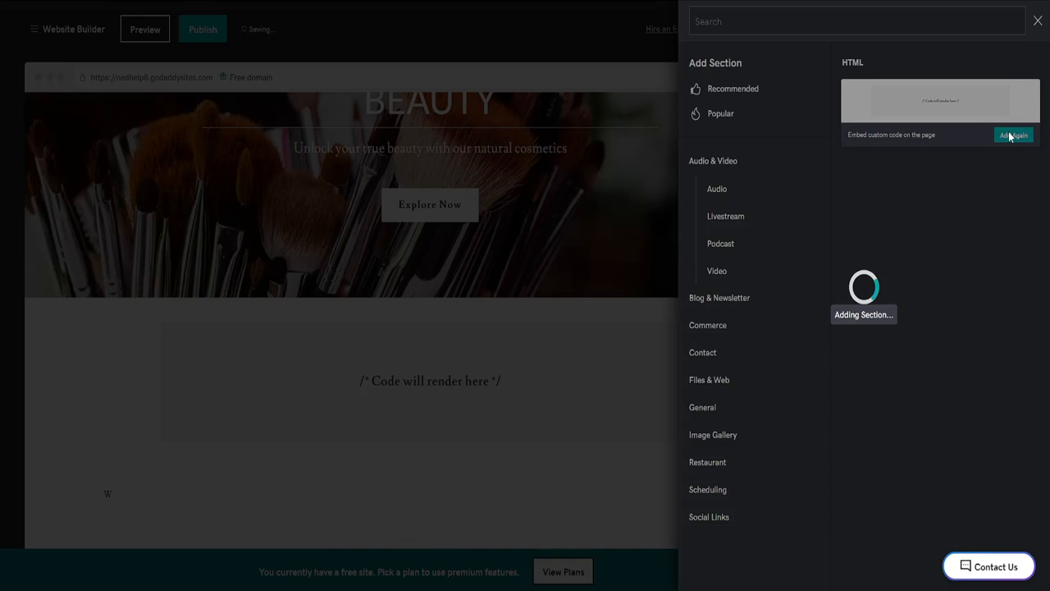
{"action": "left_click", "coordinate": [1012, 134]}
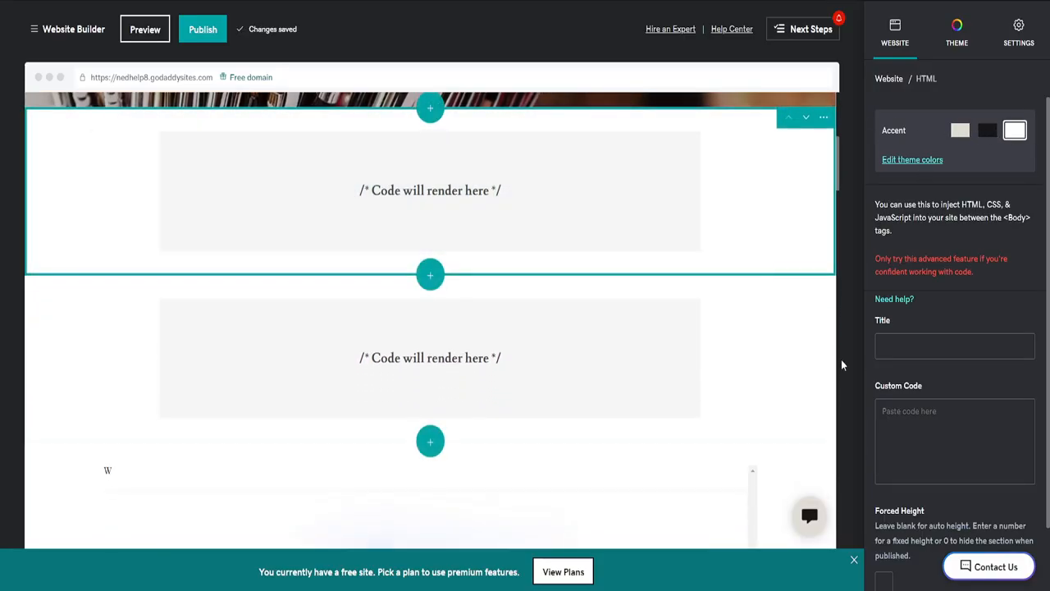
Paste the Mailchimp embed code into the Custom Code field so the Subscribe form renders
{"action": "left_click", "coordinate": [955, 440]}
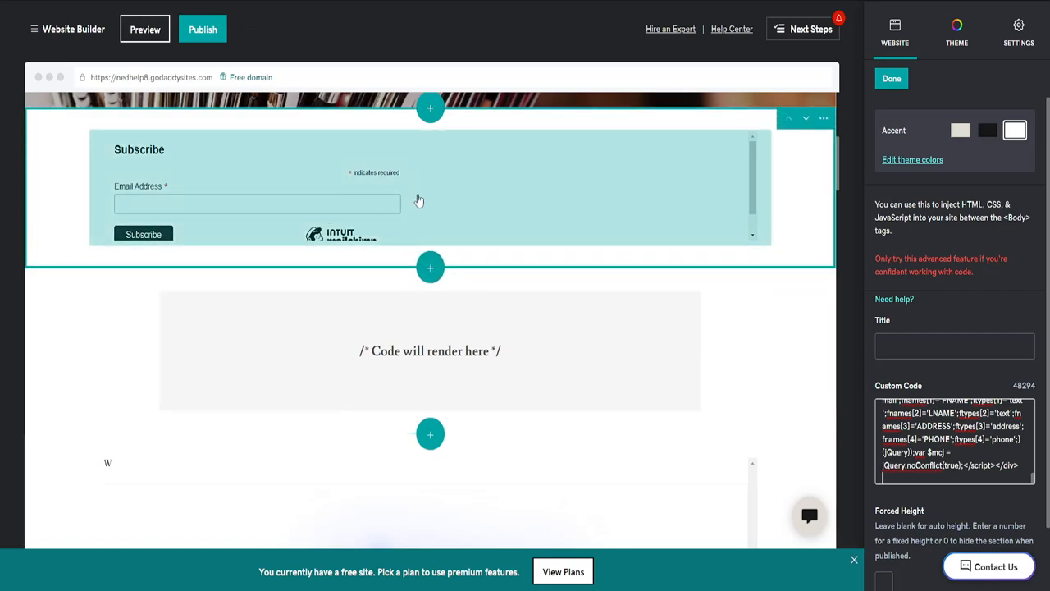
{"action": "mouse_move", "coordinate": [438, 195]}
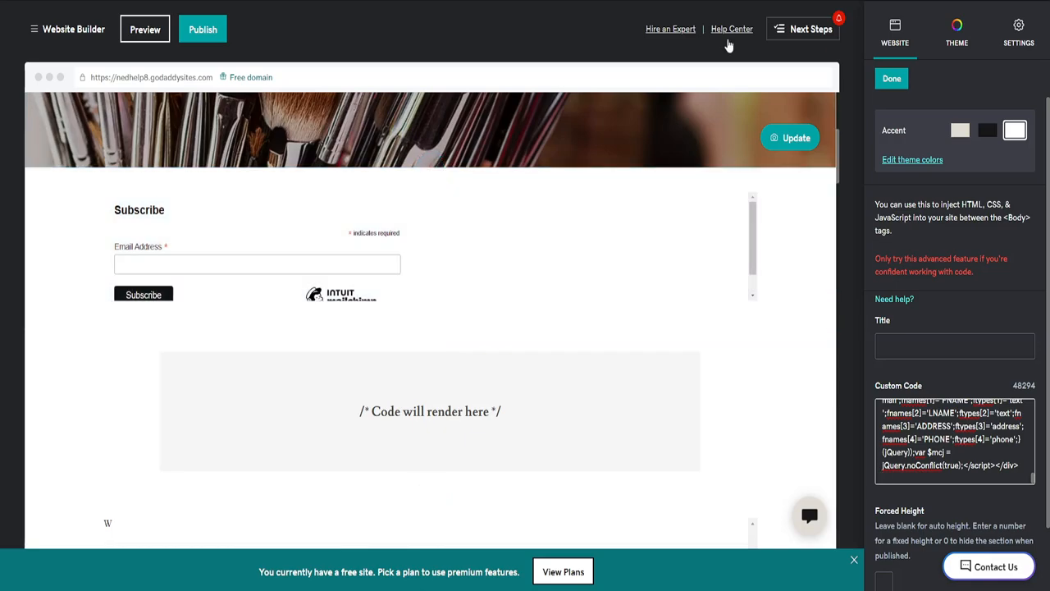
{"action": "scroll", "scroll_direction": "down", "scroll_amount": 3}
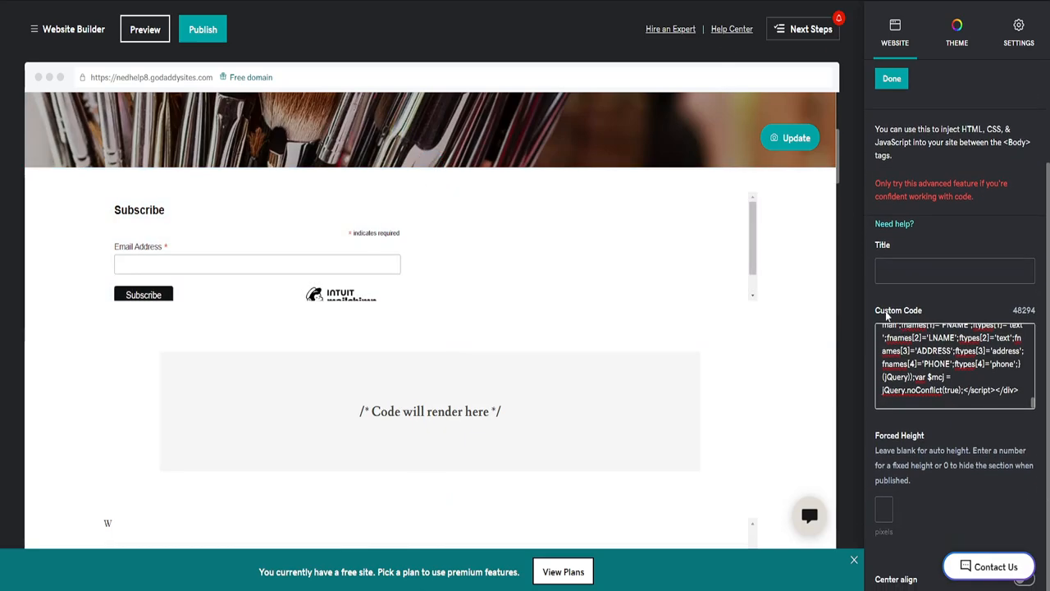